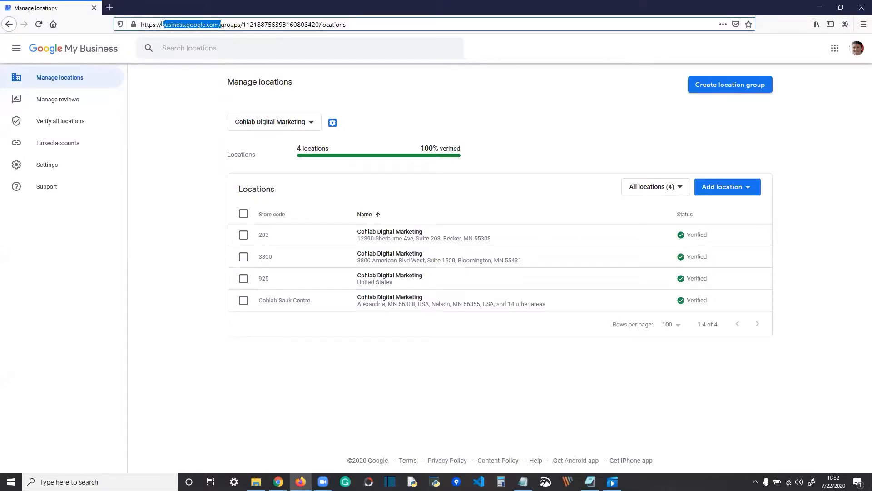
mouse_move(390, 300)
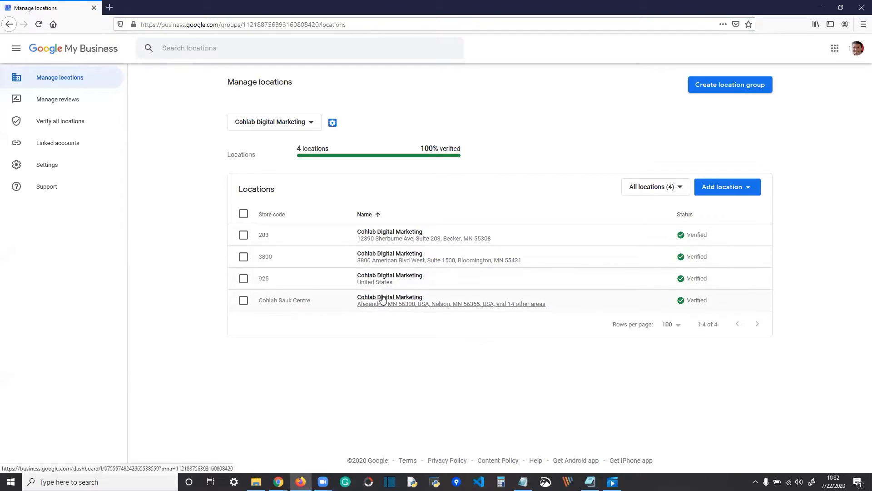
- Open the Cohlab Sauk Centre location's dashboard from Manage locations
left_click(390, 296)
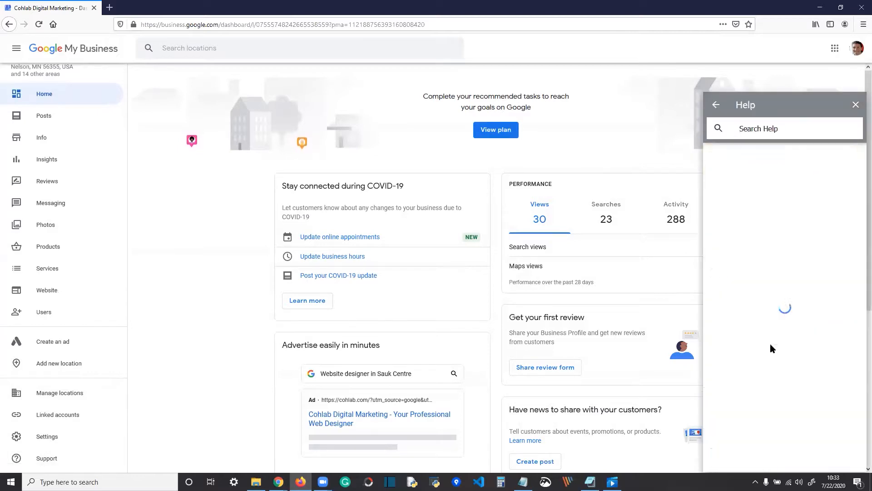
- Describe the issue as 'GMB Postcard has no...' arrived, confirm 'Postcard didn't arrive' and continue to contact options
type("GMB Post")
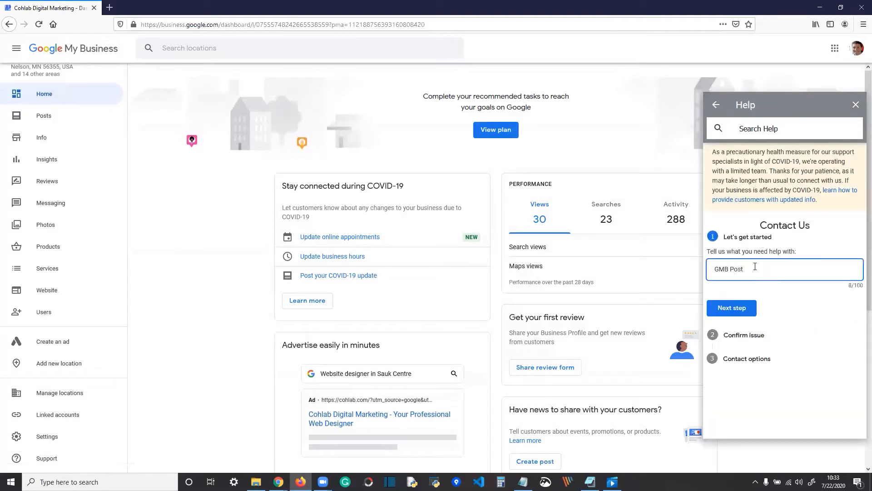
type("card has not arrived multiple times")
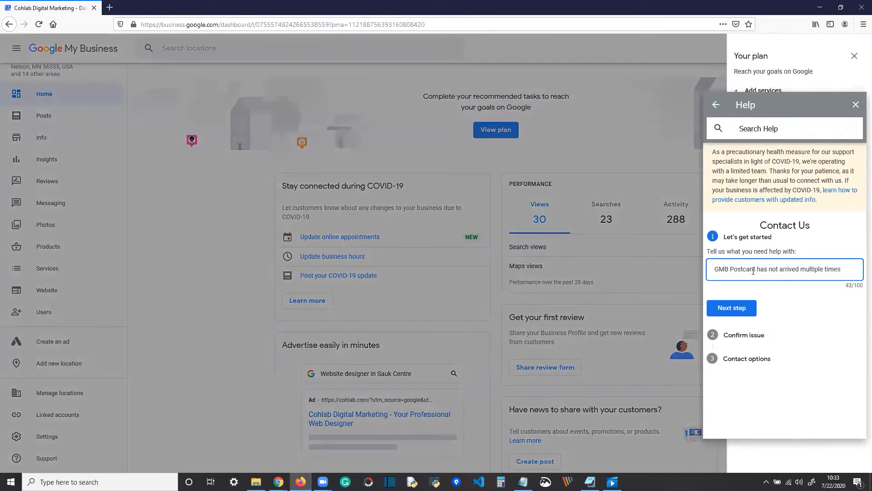
left_click(732, 308)
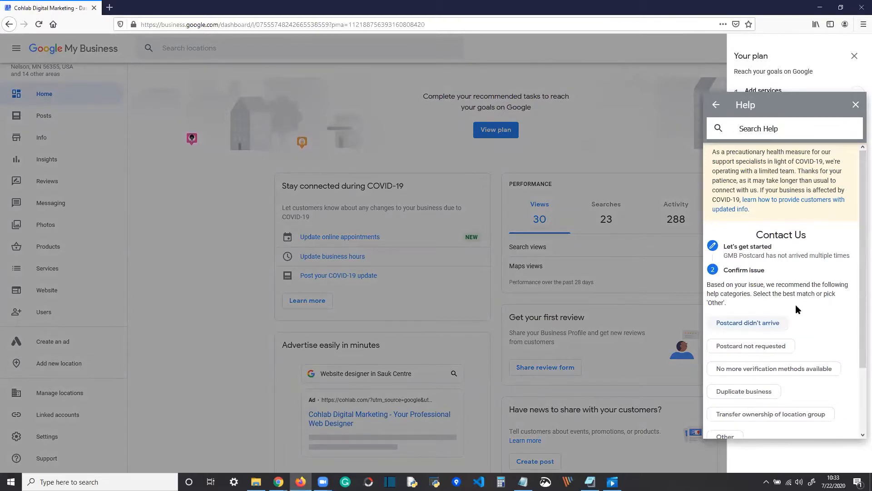
left_click(748, 323)
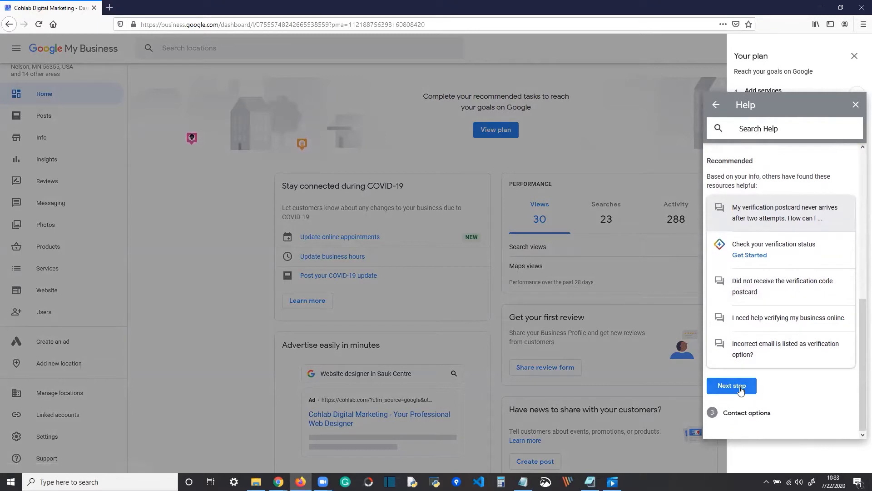
left_click(732, 386)
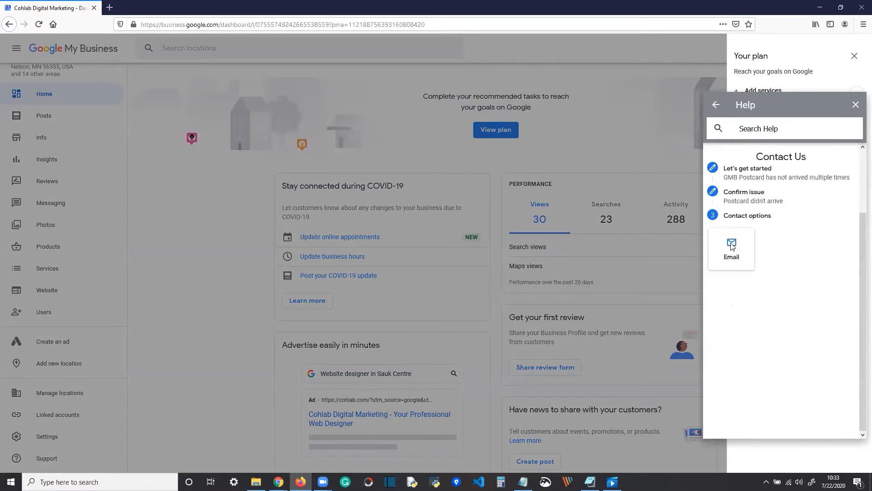
- Choose email support and enter business name Cohlab Digital Marketing plus the dashboard page URL
left_click(731, 248)
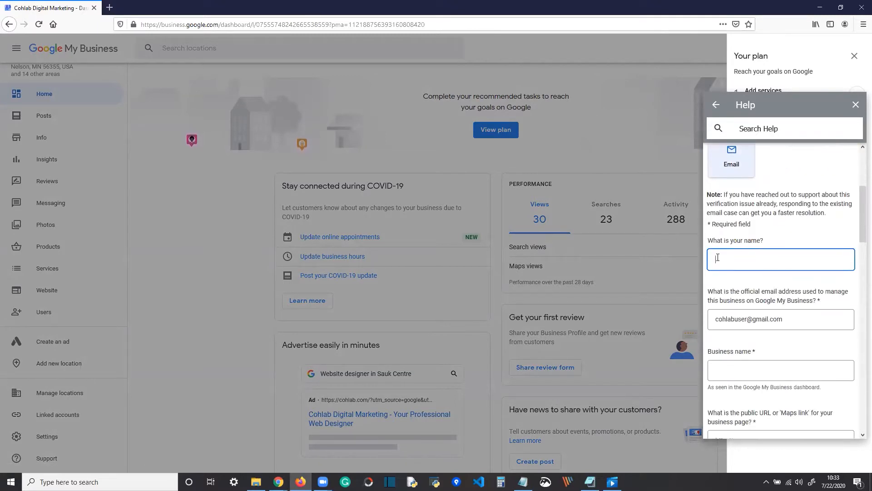
scroll("down", 3)
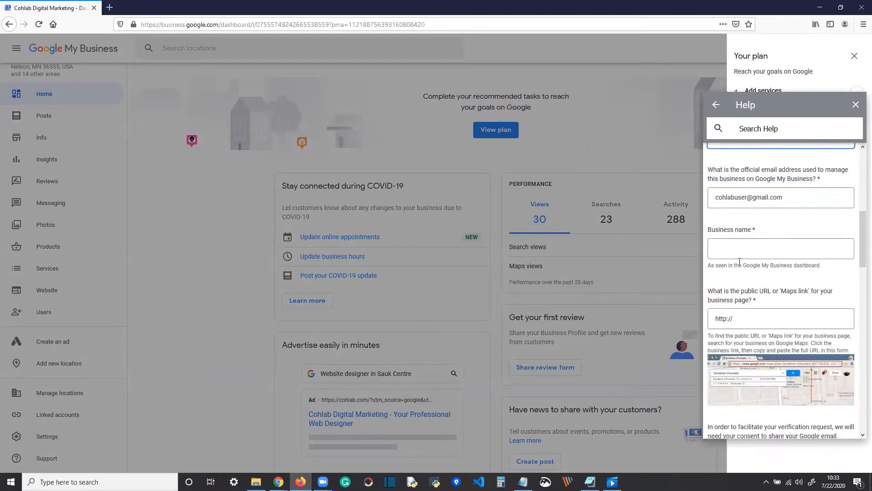
type("Cohlab Digital Mark")
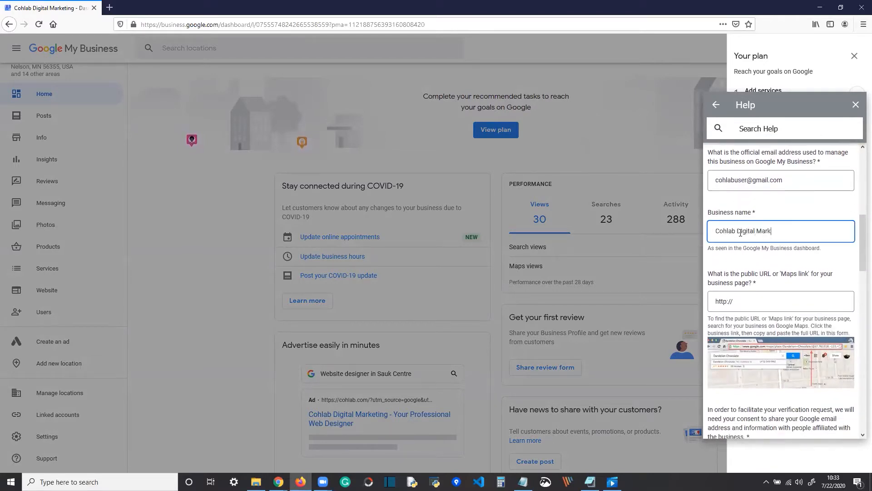
left_click(781, 300)
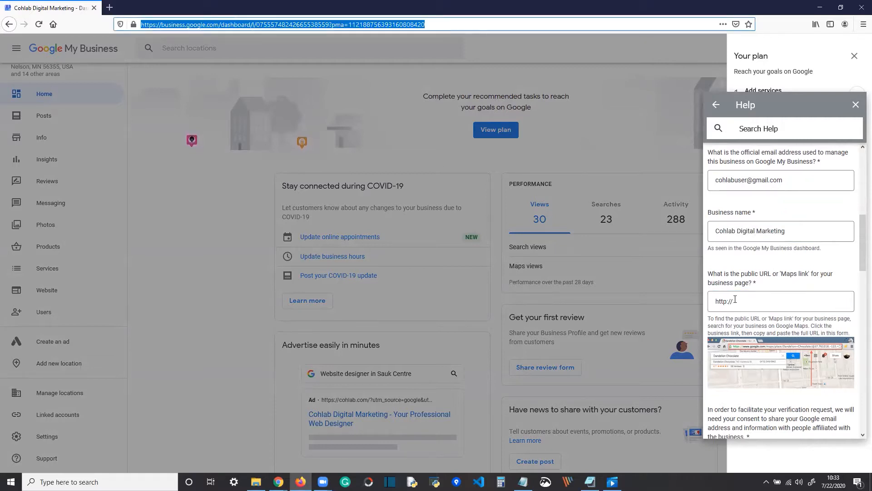
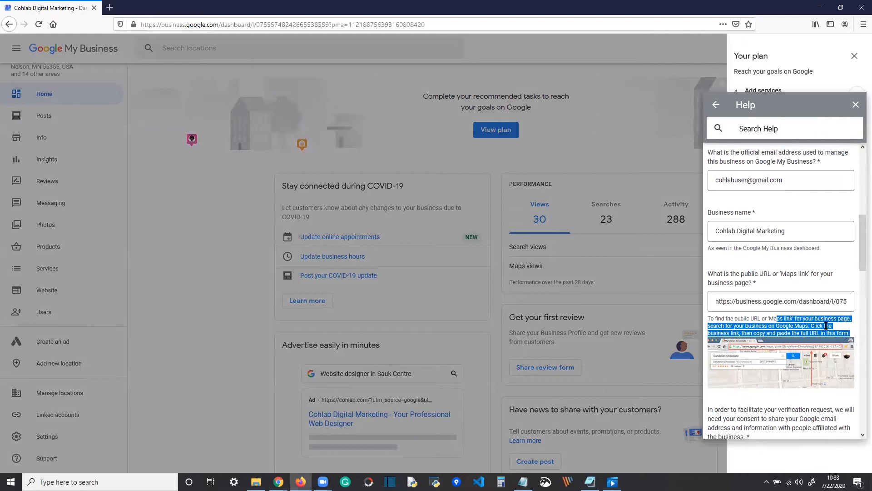
scroll("down", 3)
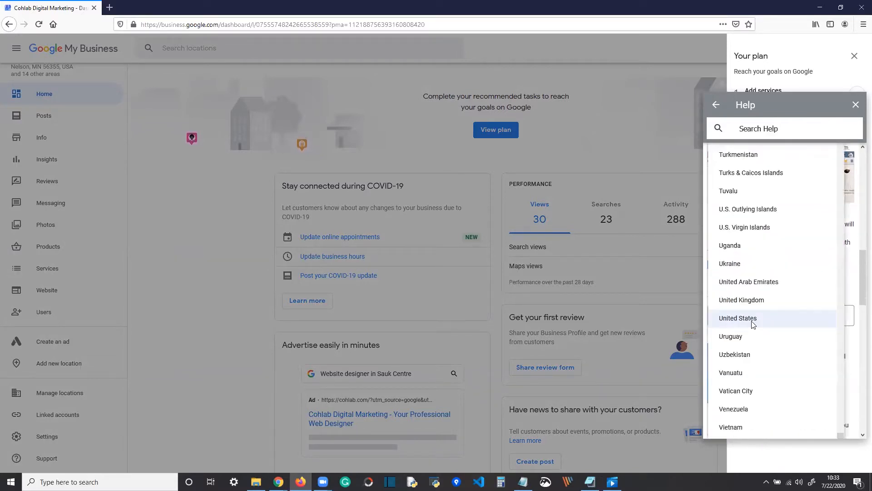
left_click(738, 318)
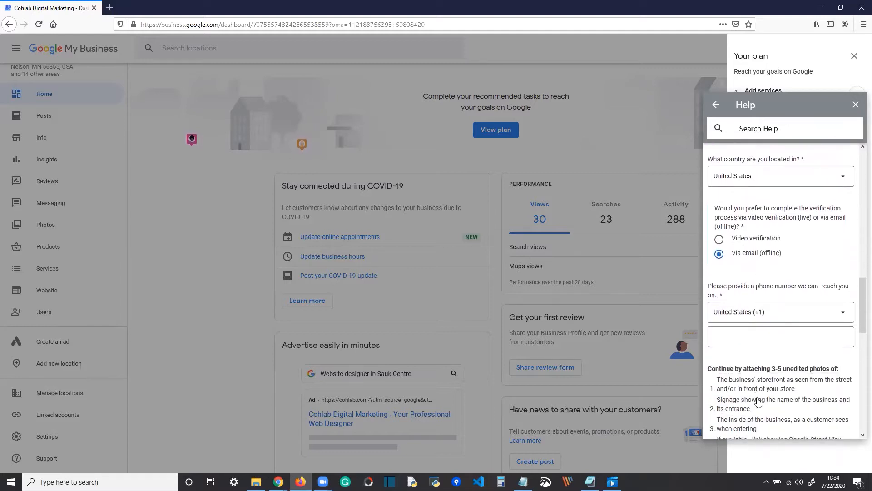
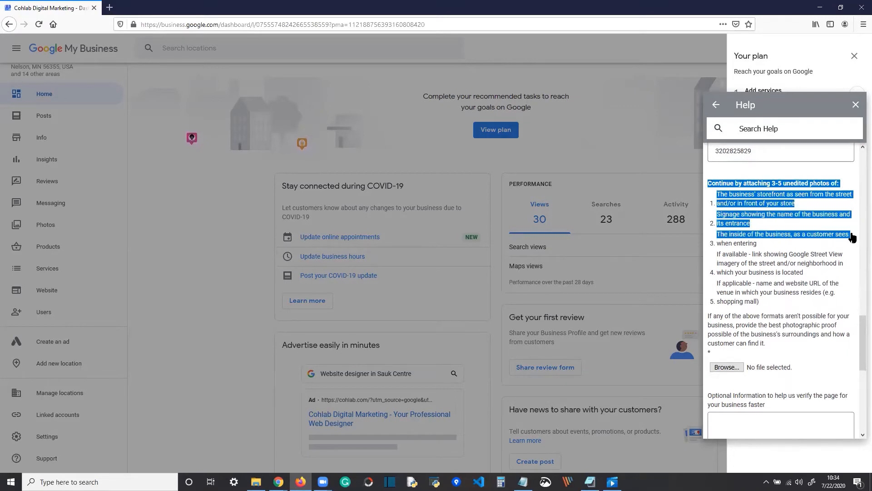
left_click(726, 366)
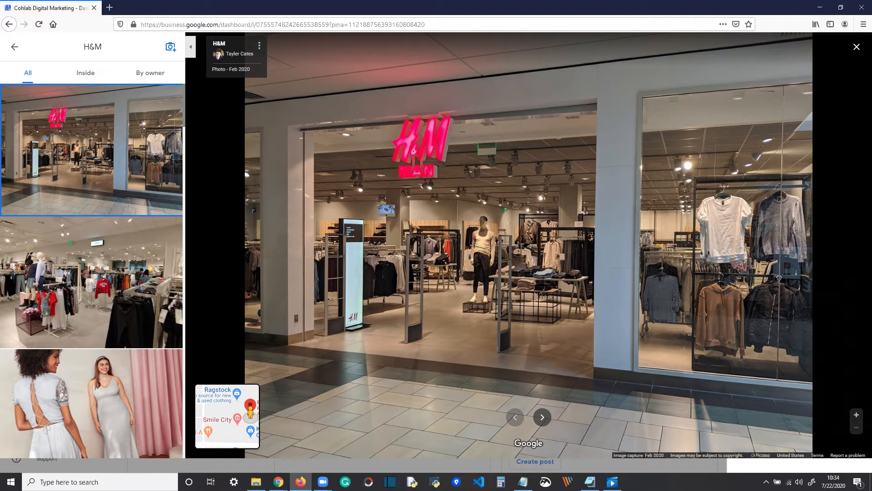
left_click(856, 47)
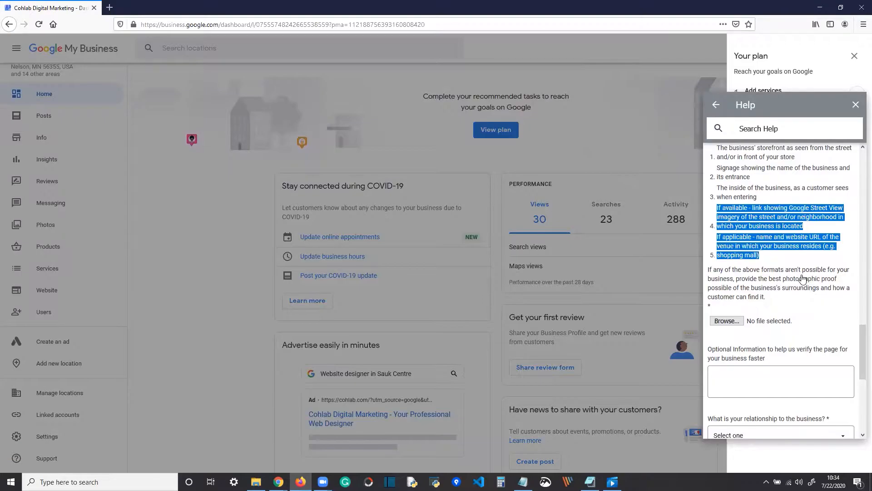
mouse_move(799, 353)
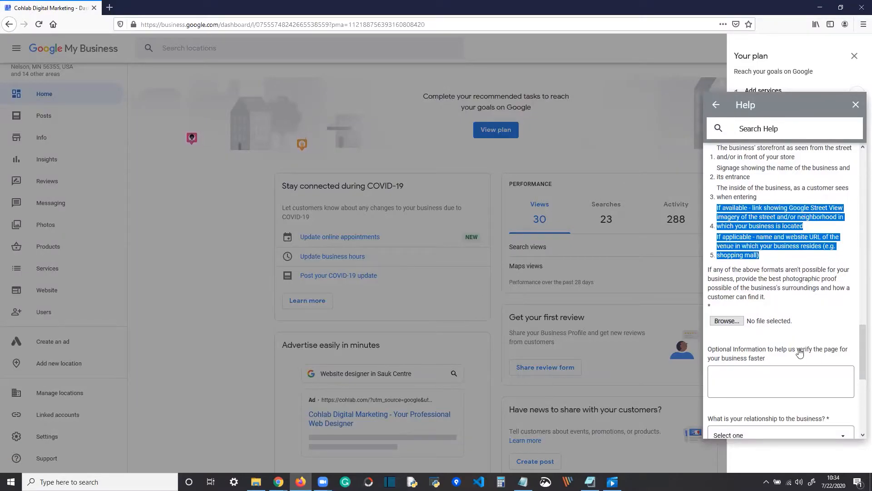
- Set the relationship to 'I own / work for an agency that represents this business'
left_click(779, 382)
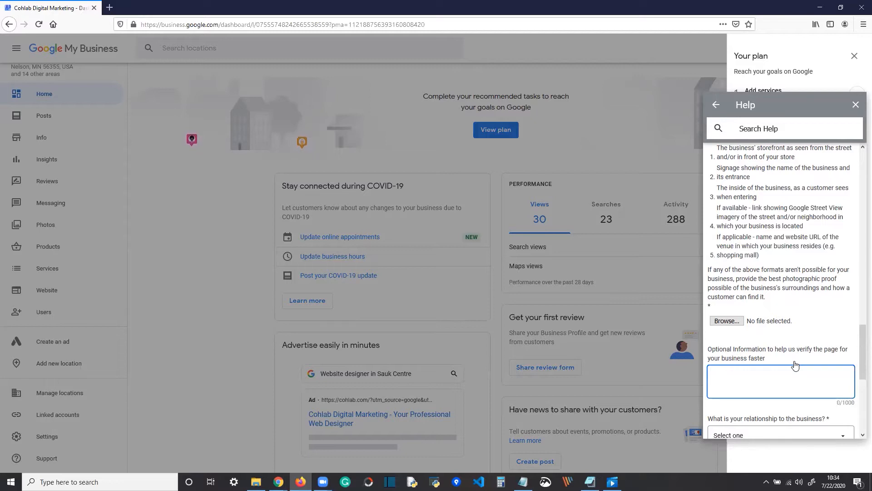
left_click(780, 381)
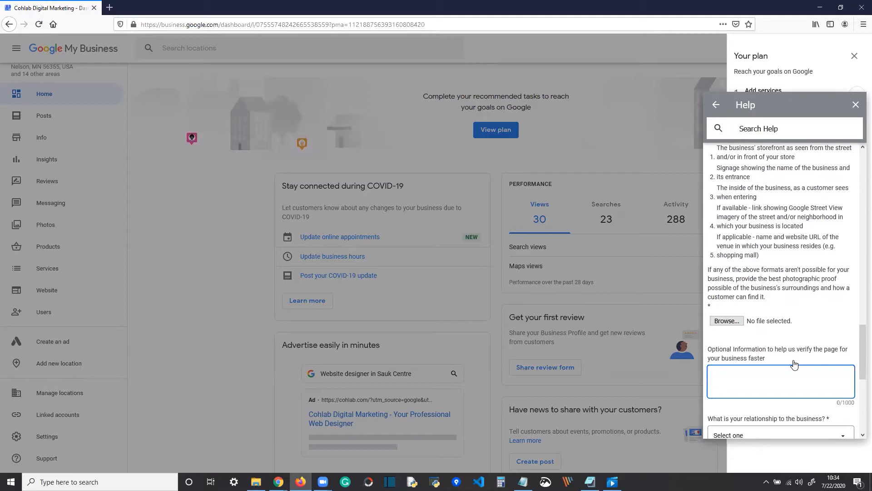
left_click(780, 381)
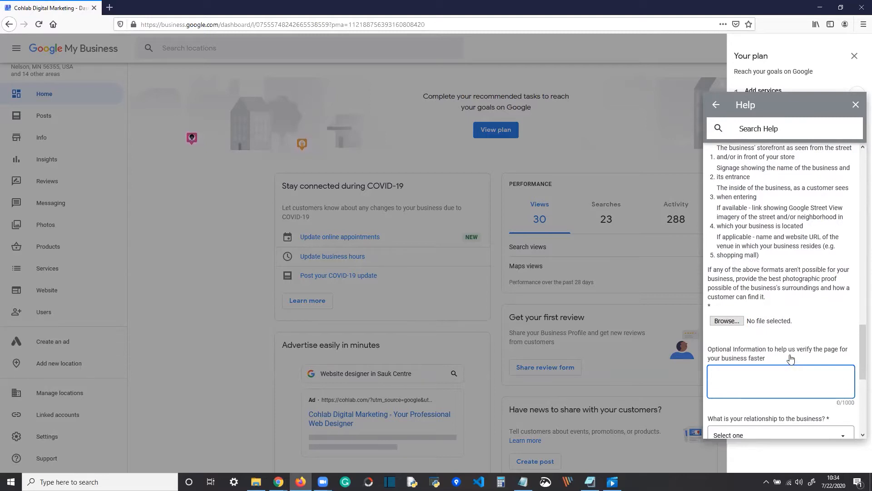
left_click(779, 434)
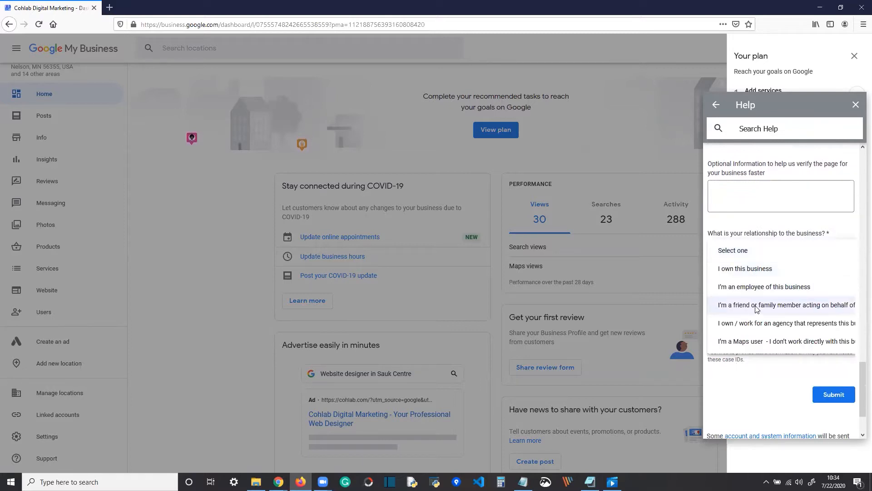
left_click(786, 322)
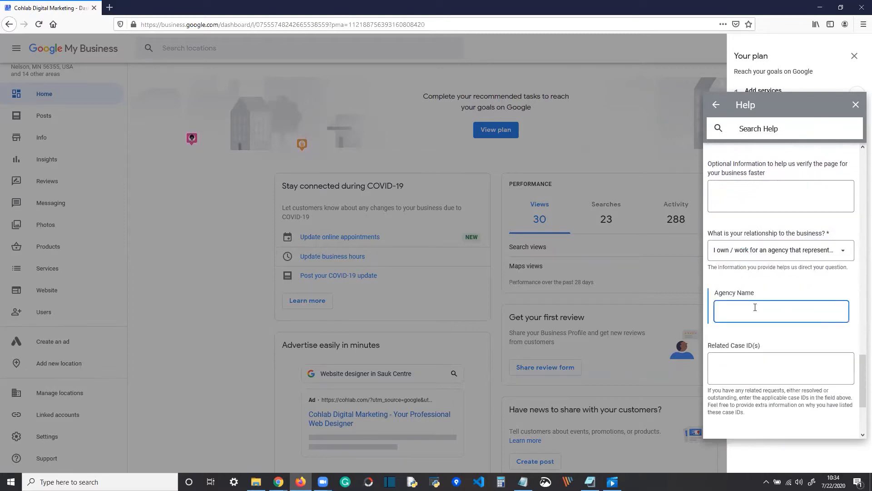